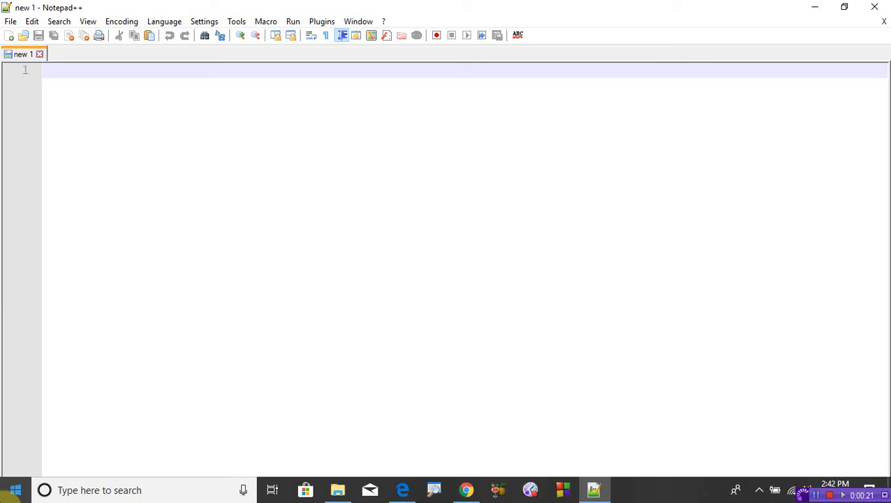
- Write the <!DOCTYPE html>, <html> and <body> opening lines
text(<!)
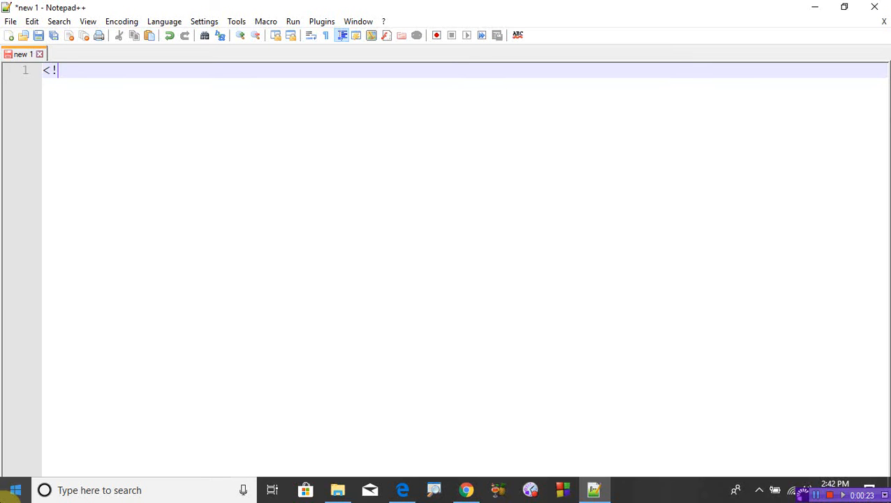
text(DOCTYPE html>)
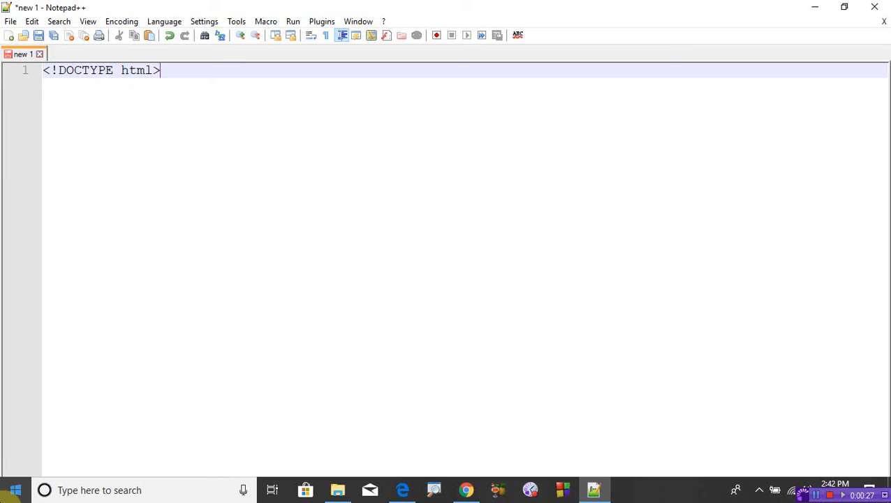
text(<html>)
text(<body)
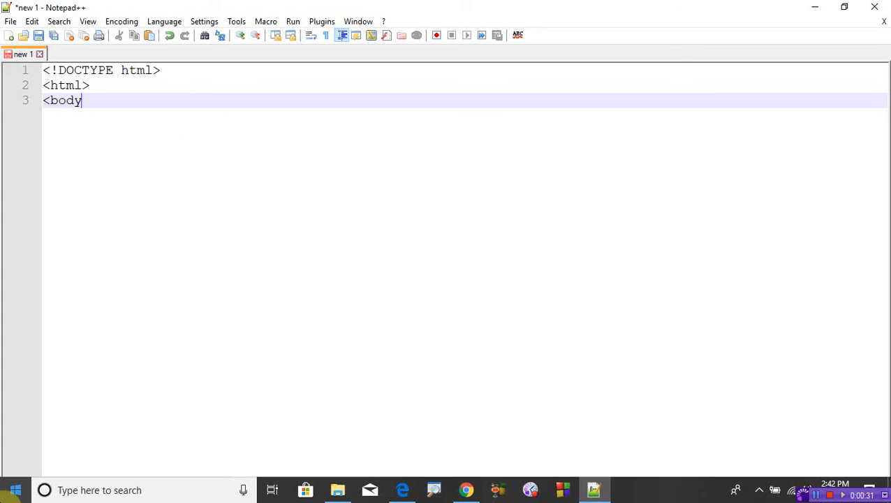
text(>)
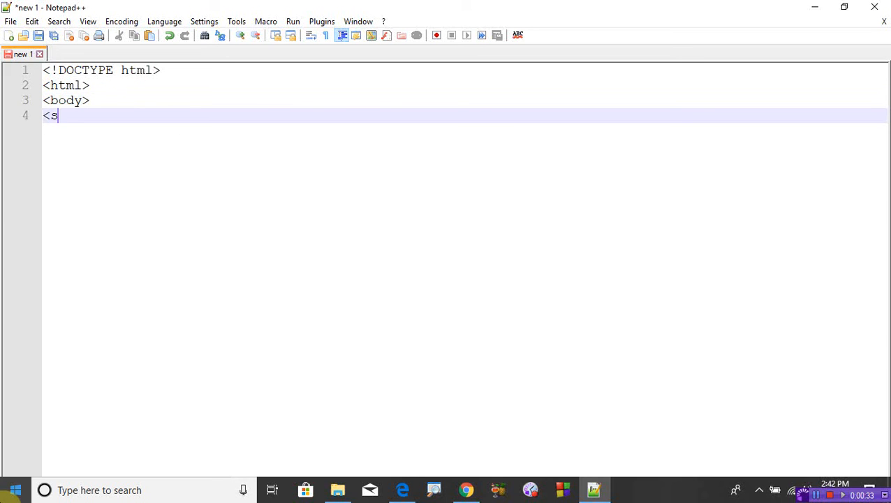
- Add an opening svg tag with width="400" and height="100"
text(vg)
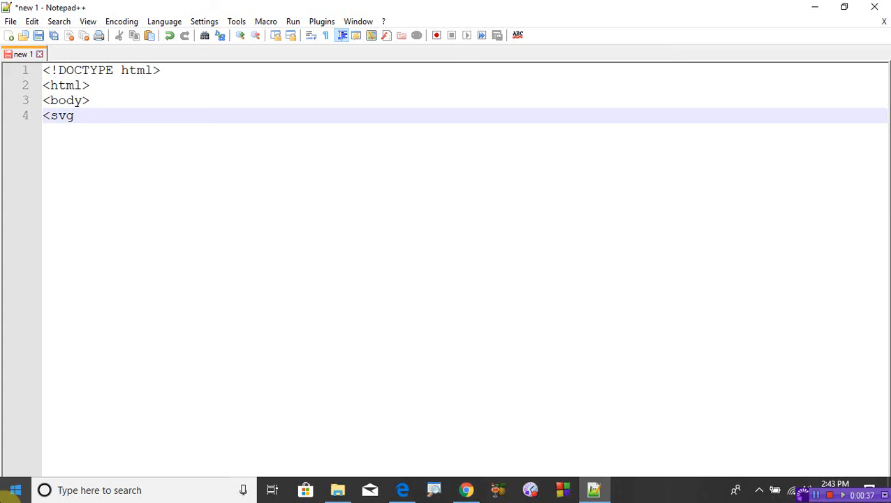
text(width)
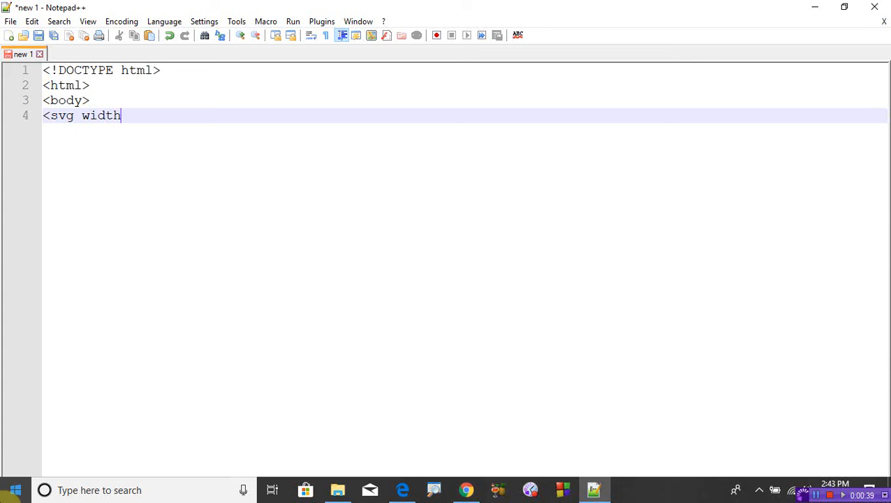
text(=")
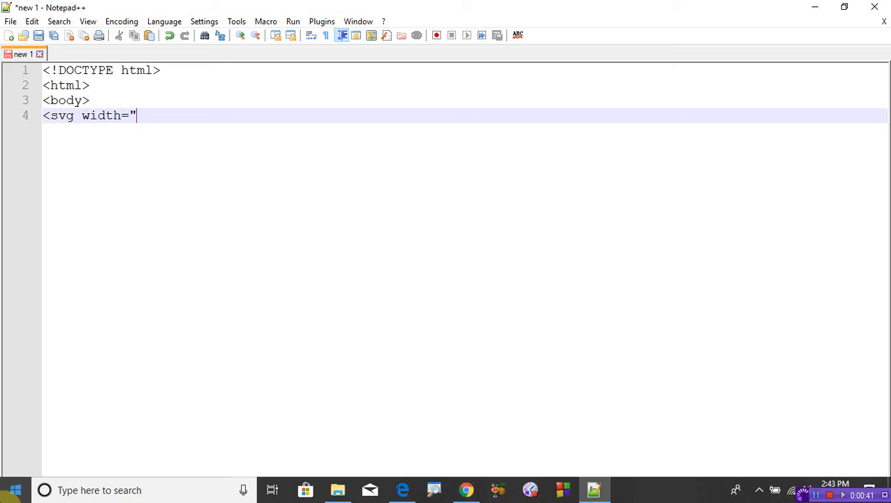
text(400")
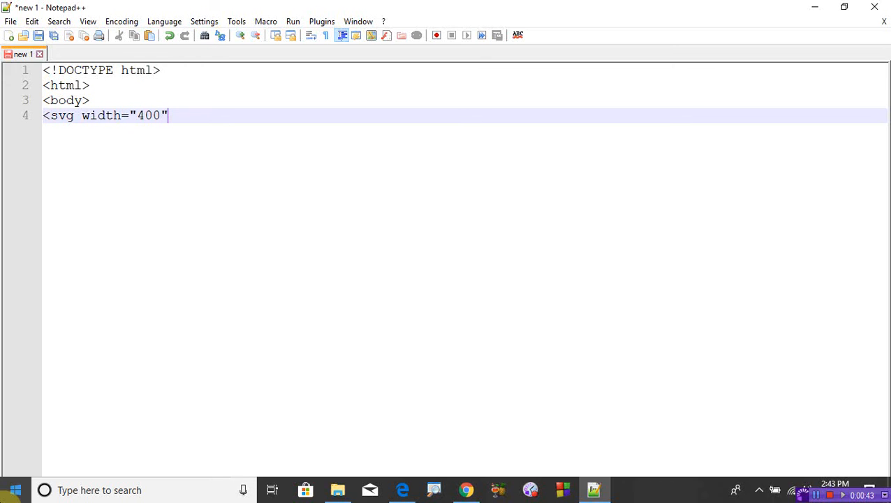
text(hei)
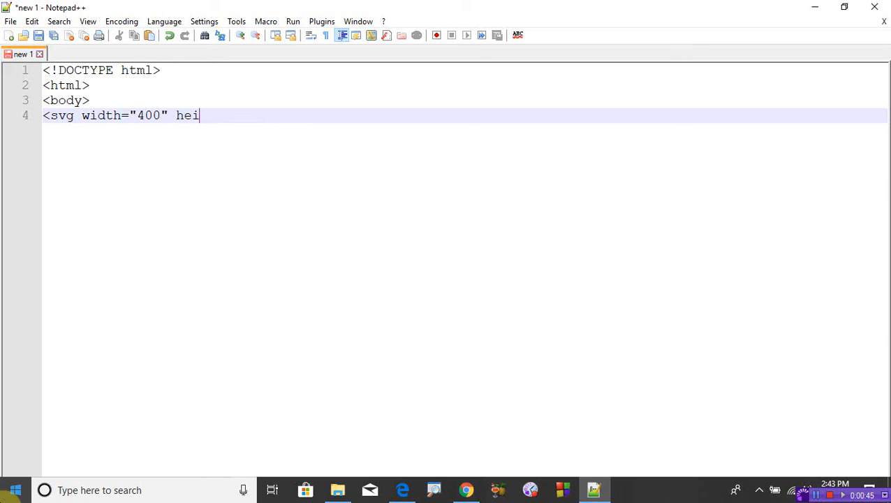
text(ght=)
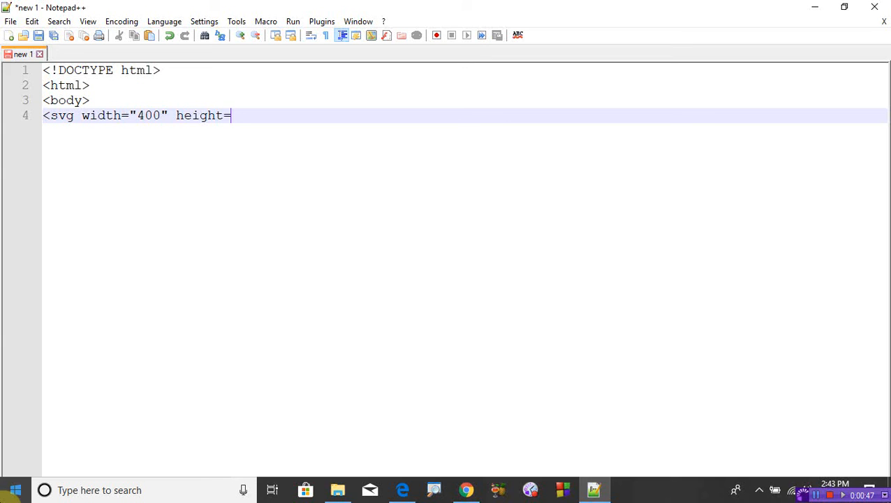
text(")
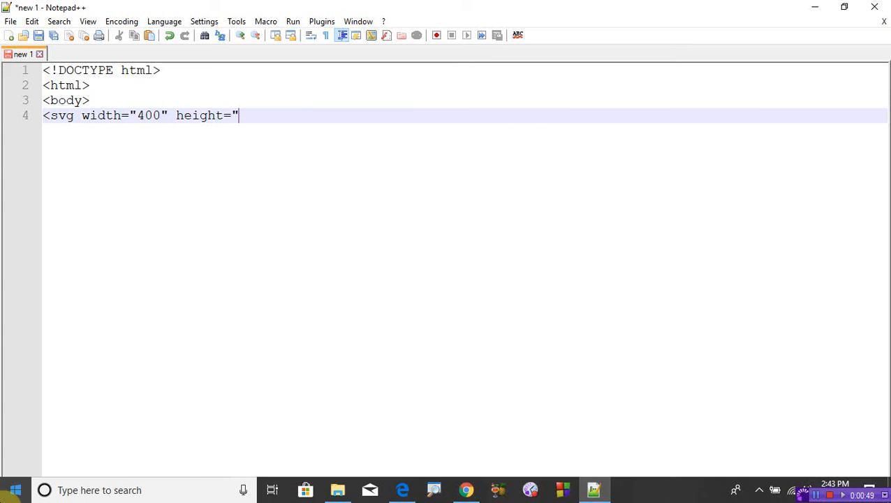
text(100)
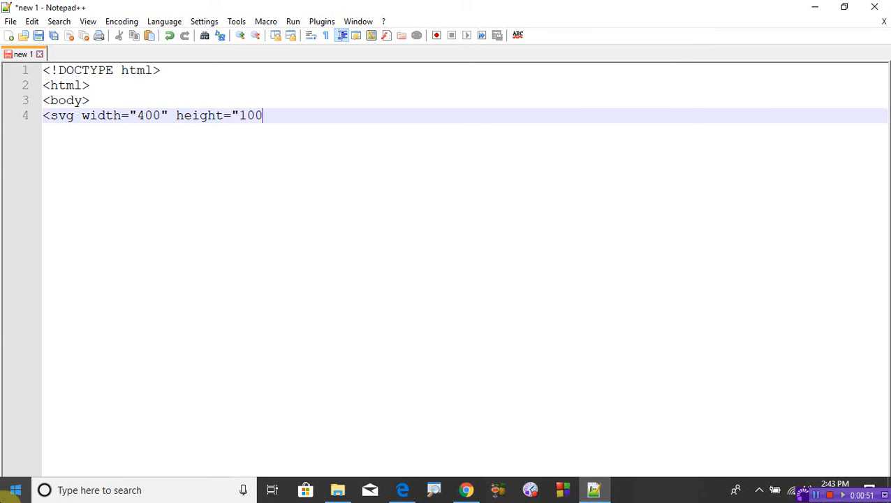
text(">)
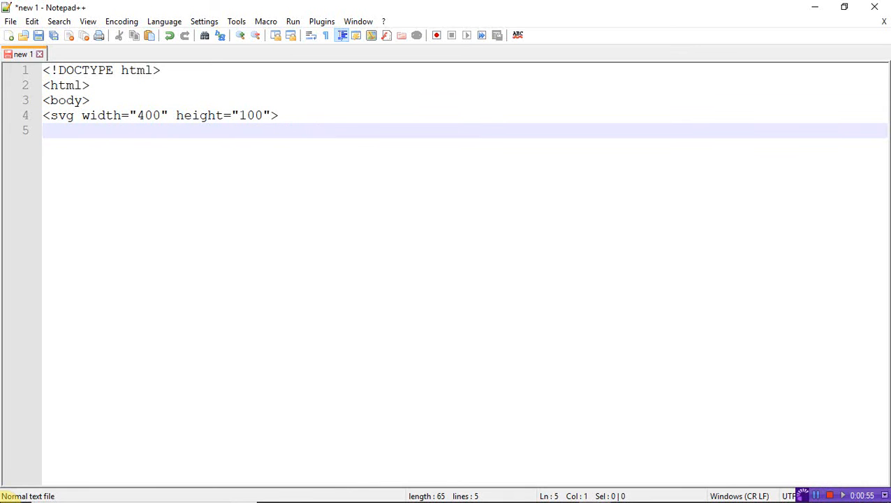
- Begin a rect tag with width="400" and height="100"
text(<re)
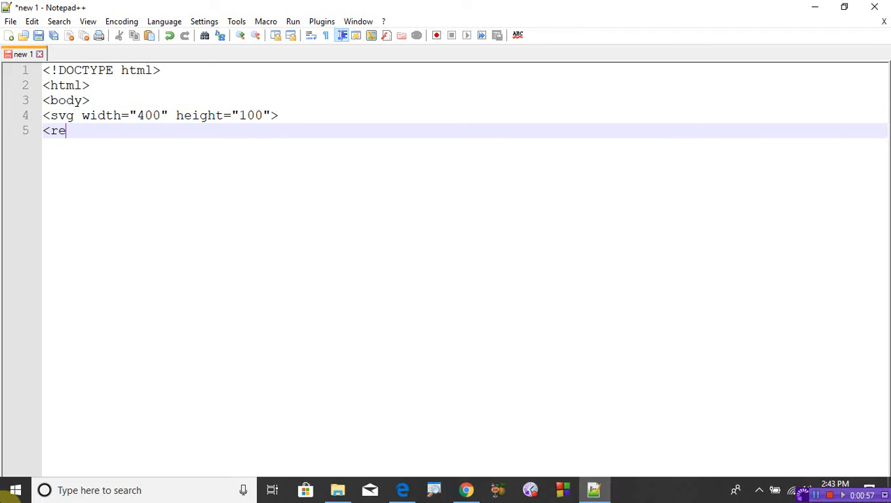
text(ct)
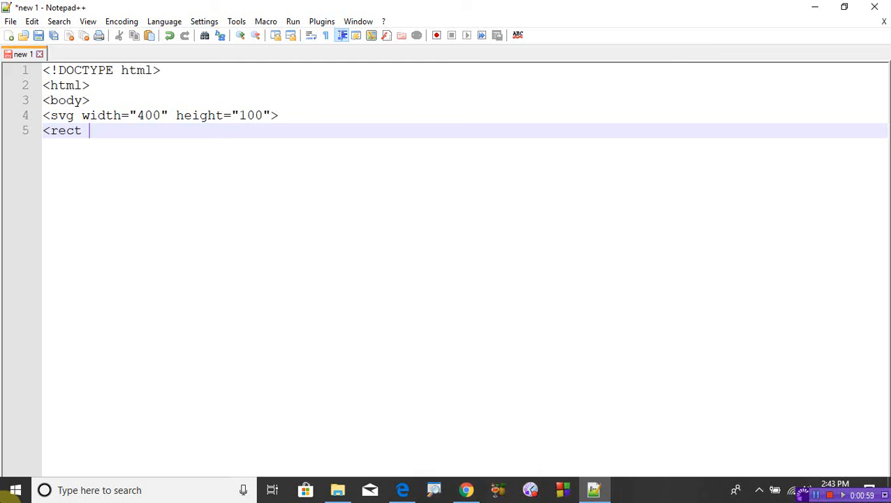
text(width)
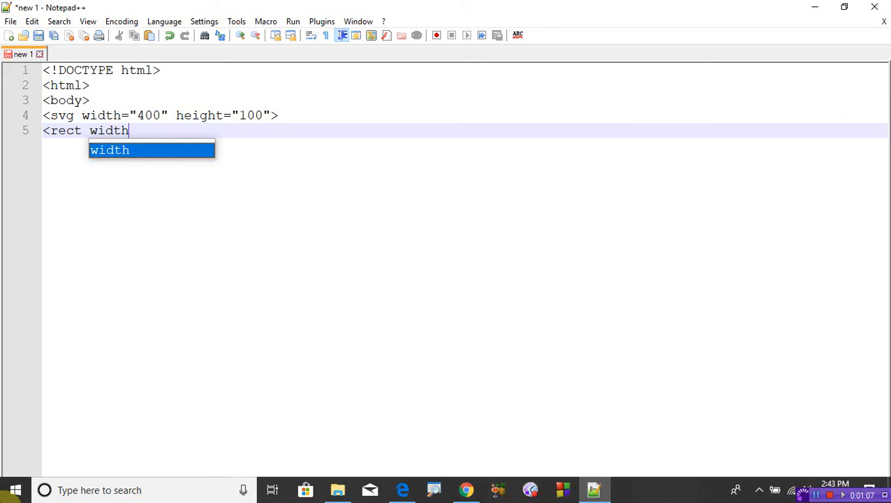
text(=)
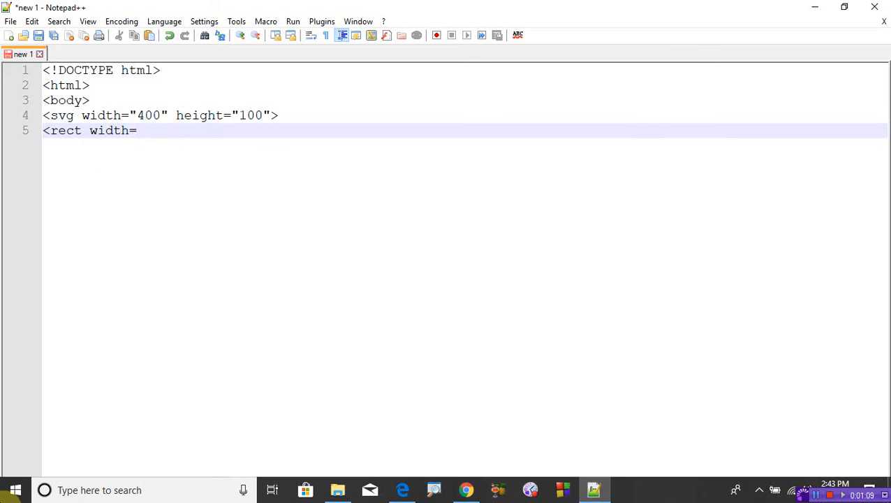
text("400" height=)
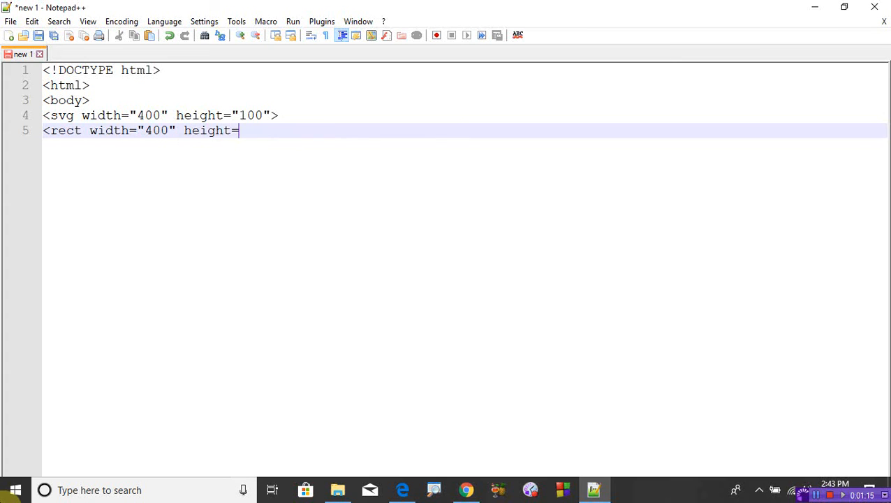
text(")
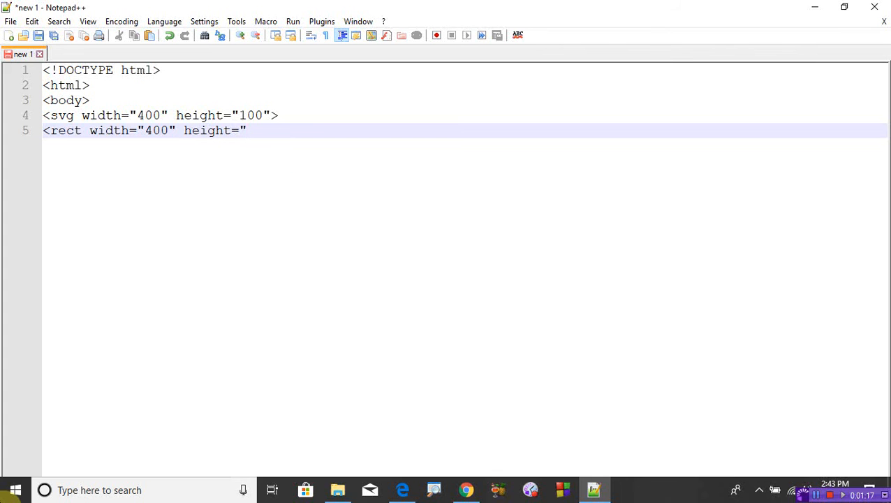
text(100)
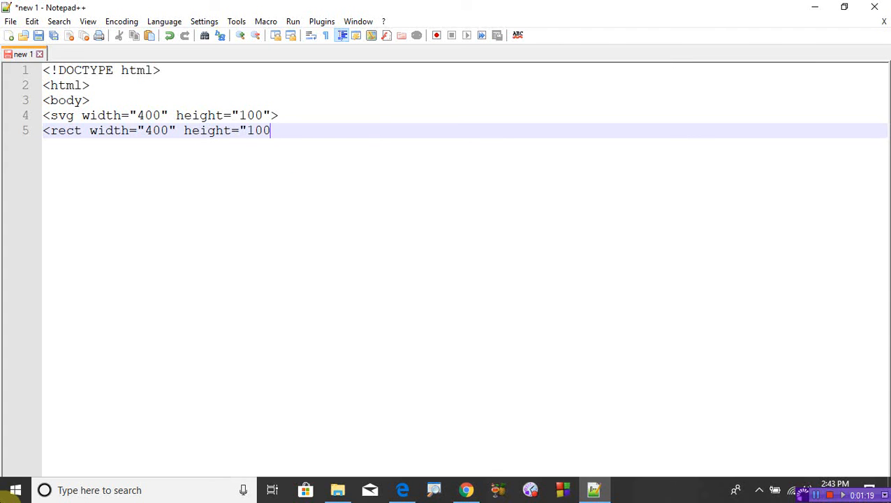
- Write stoke-width:10 too early after the rect attributes and begin erasing it
text(" s)
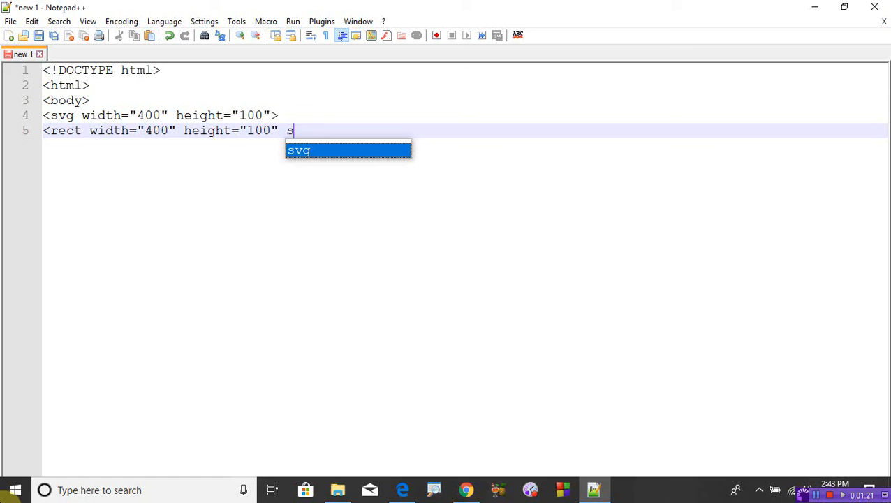
text(tok)
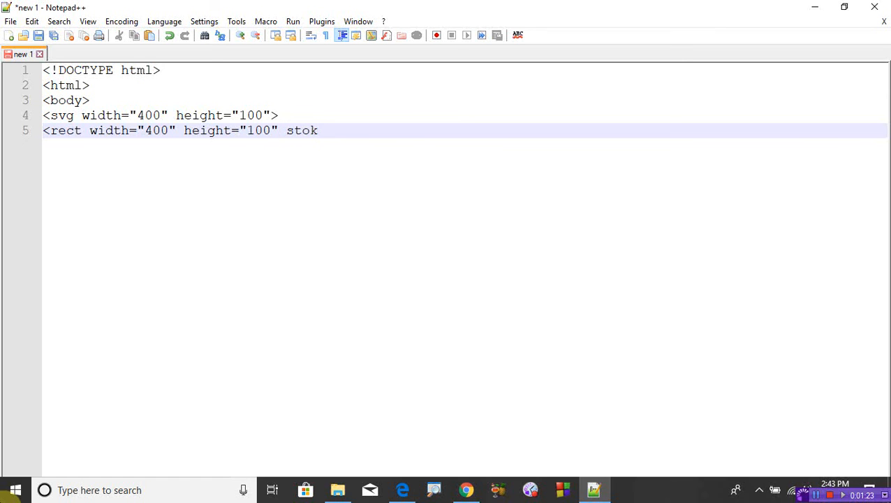
text(e-wi)
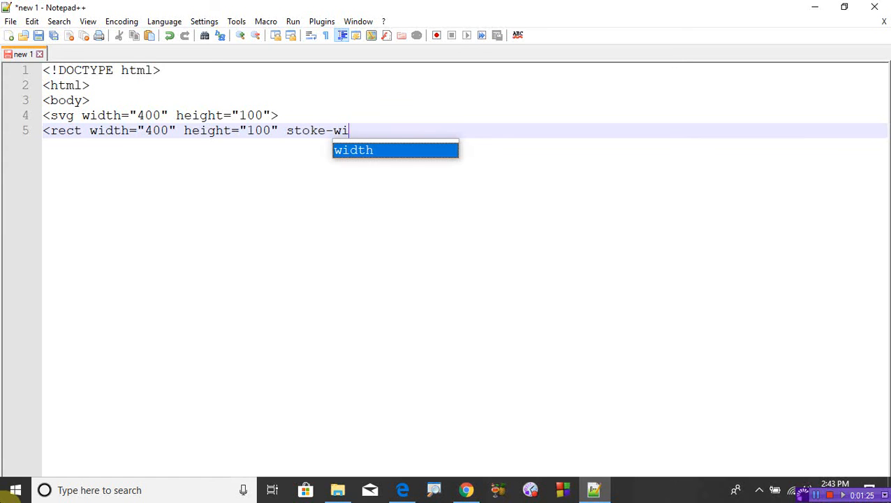
text(dth)
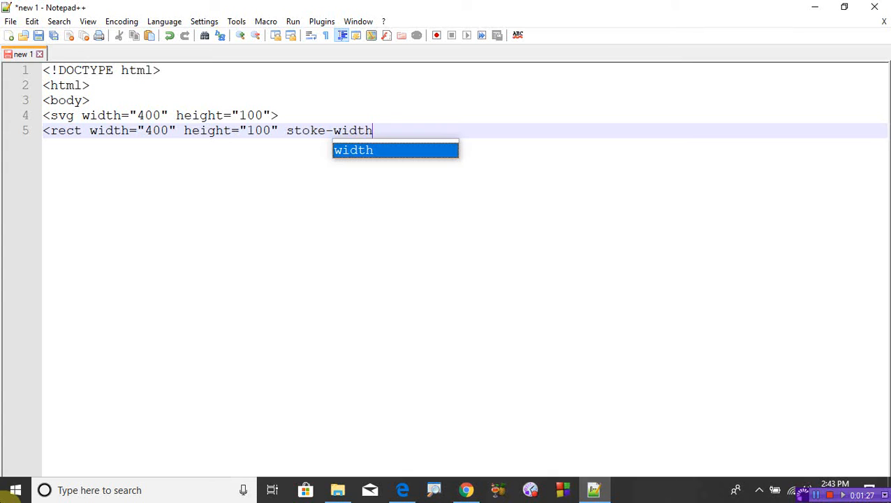
text(:10)
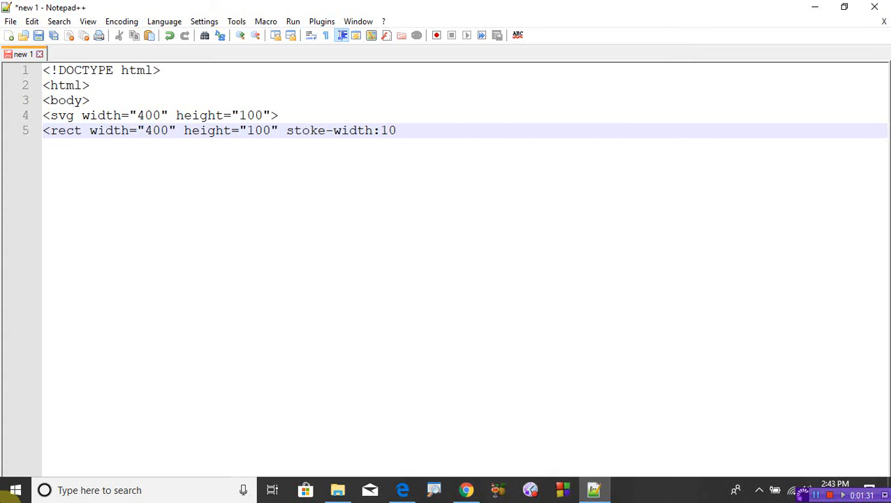
key(Backspace)
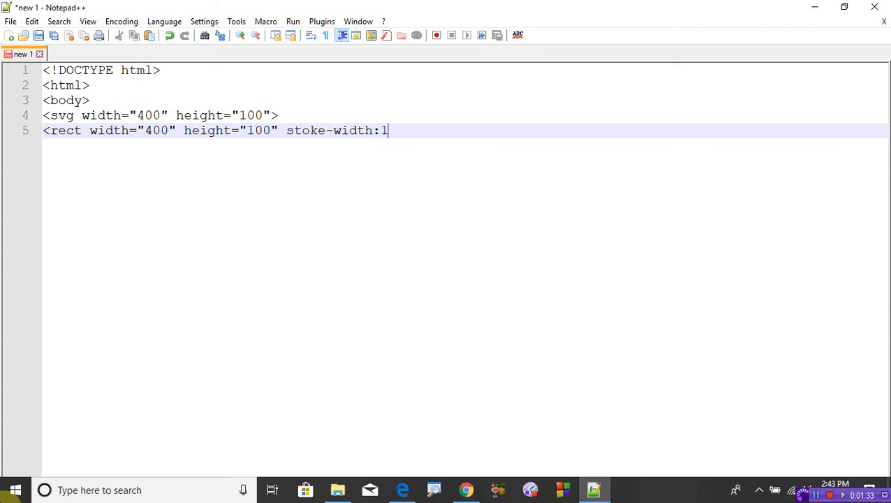
- Replace the mistyped text with style="fill:rgb(0,255,255); on the rect
key(BackSpace)
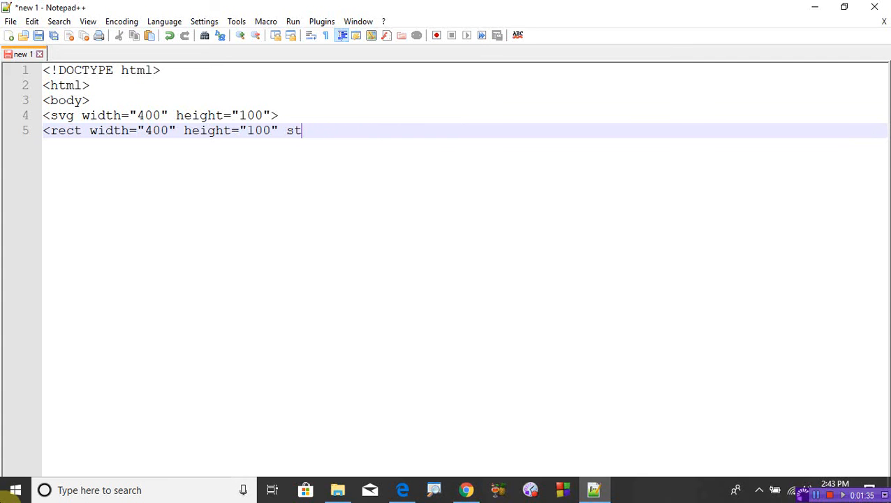
text(yl)
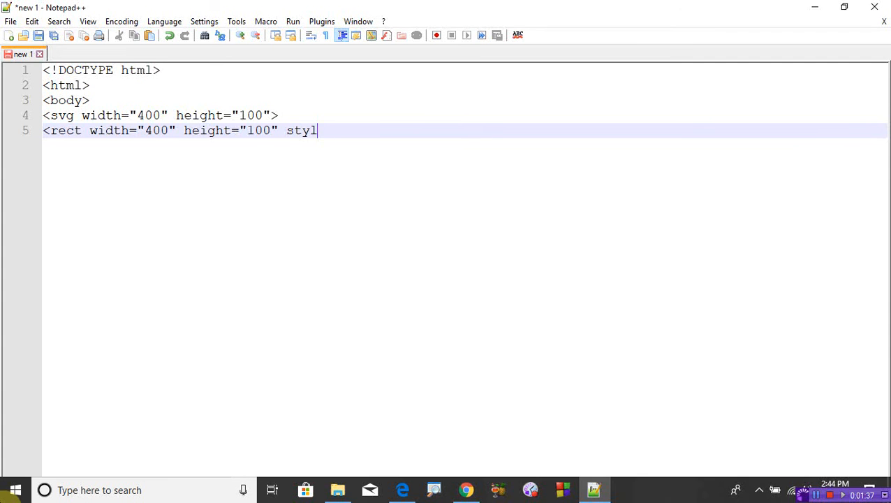
text(e=)
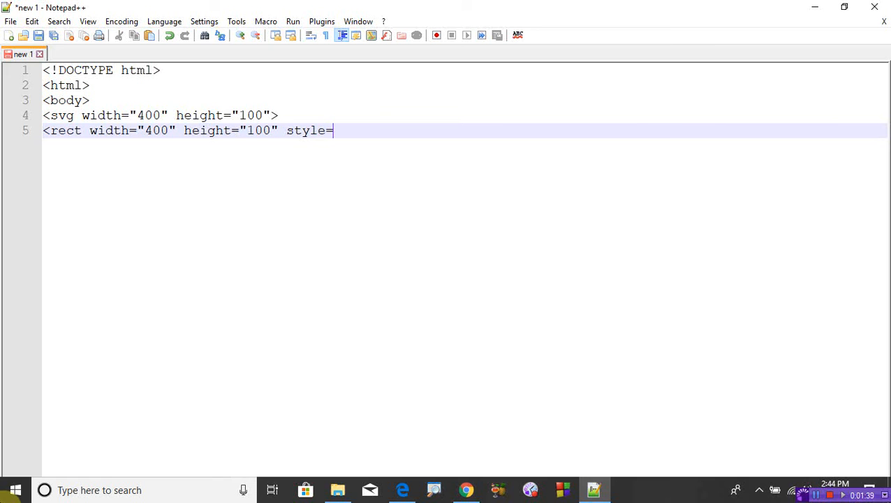
text("f)
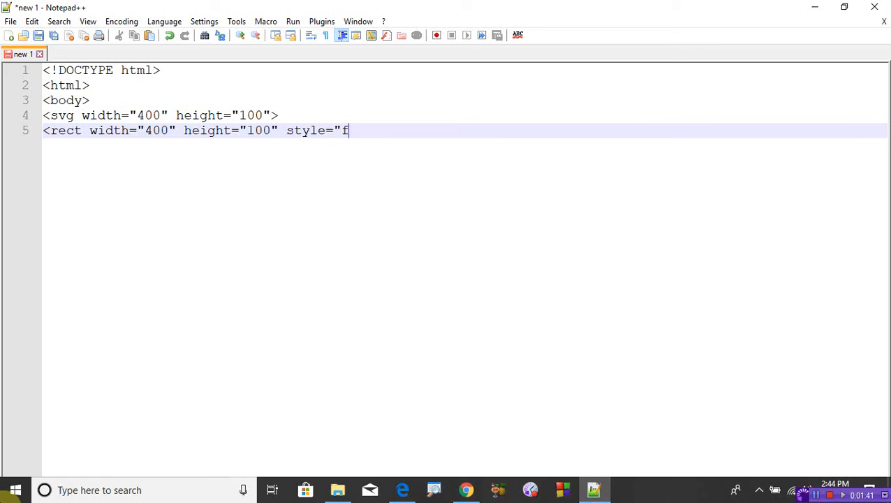
text(ill)
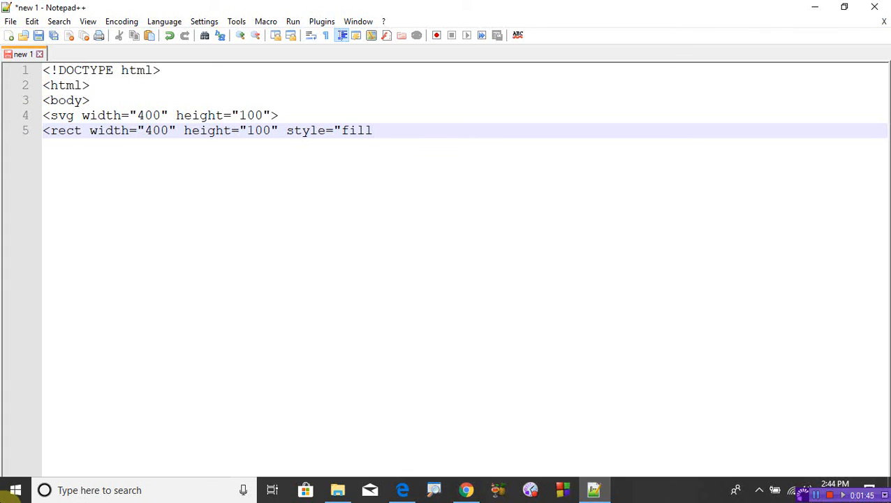
text(:r)
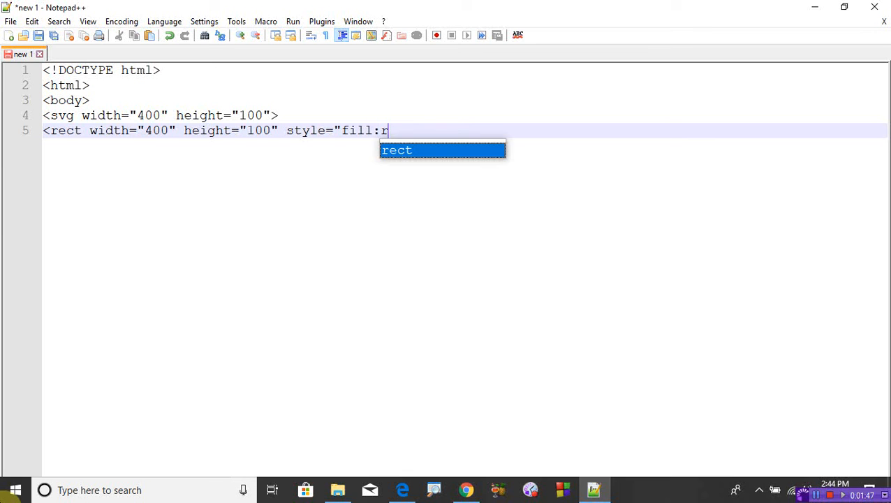
text(gb)
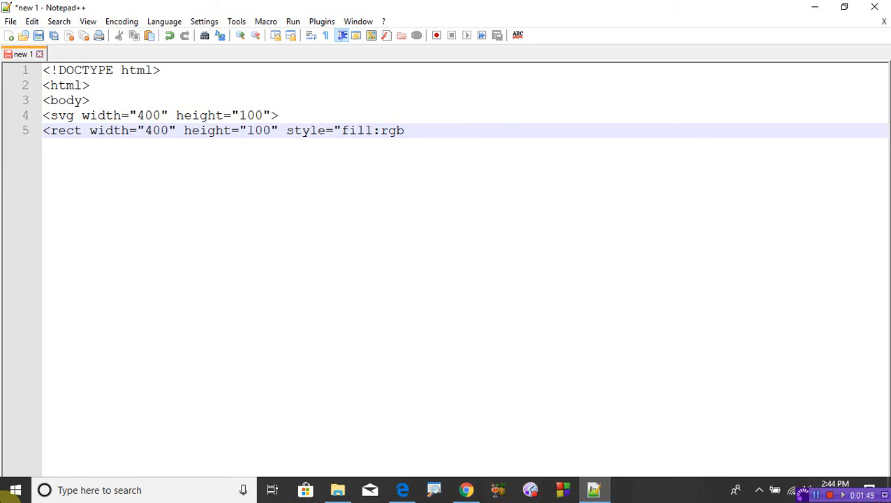
text(()
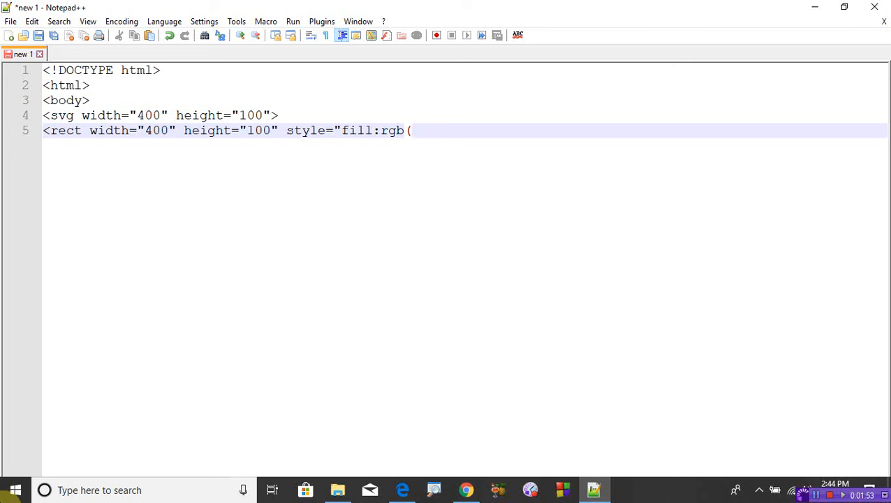
text(0,)
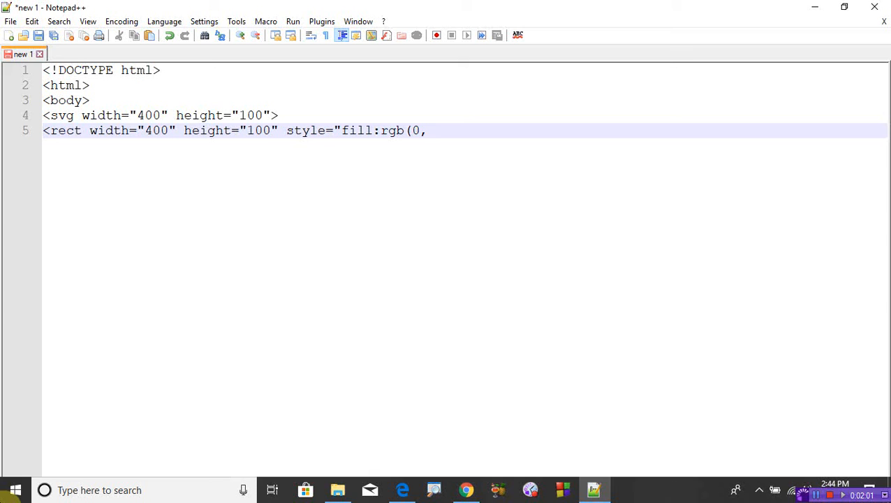
text(255)
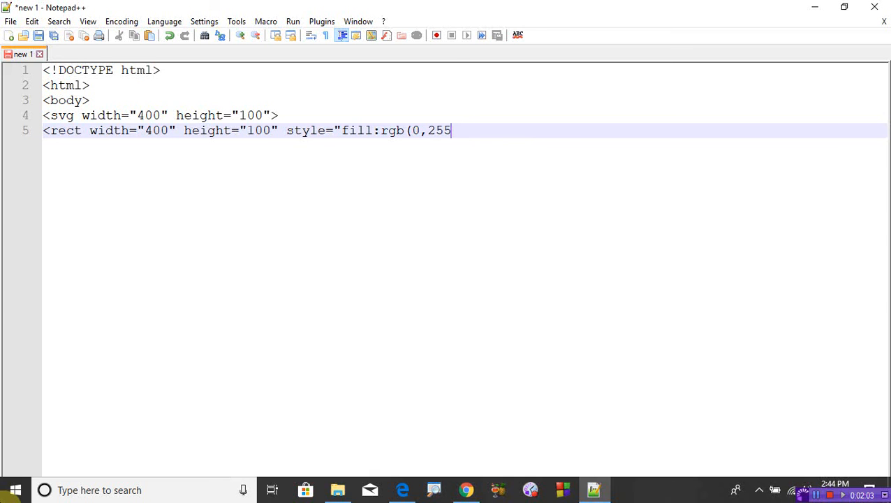
text(,2)
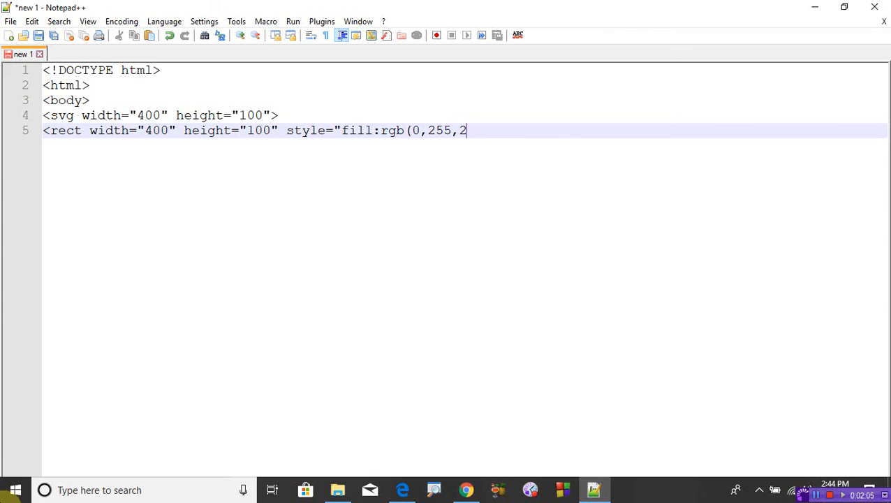
text(55))
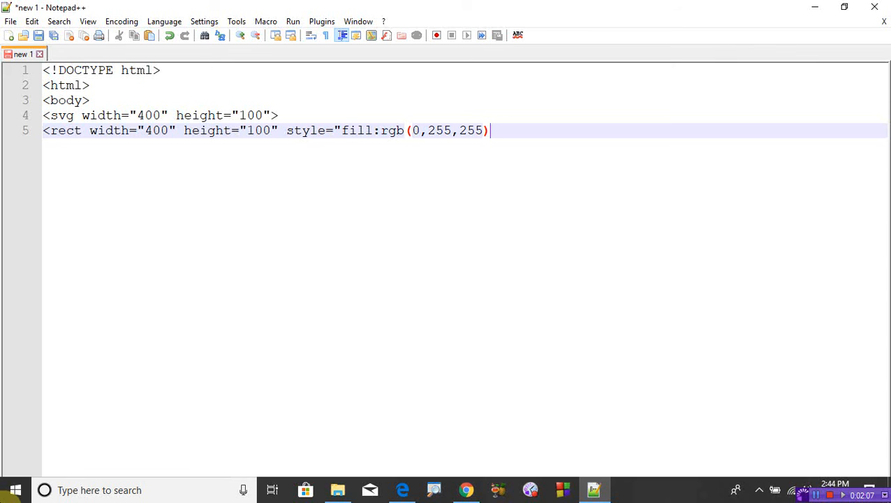
text(;)
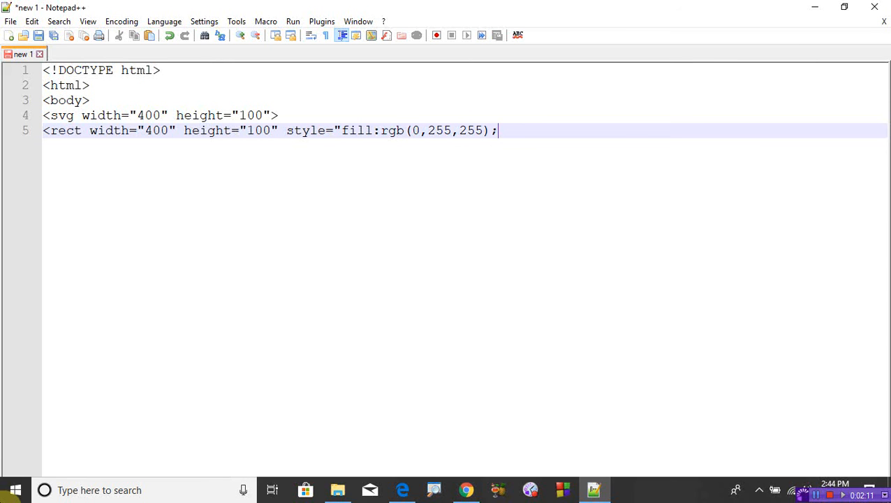
- Add stroke-width:10; to the rect's style
text(sto)
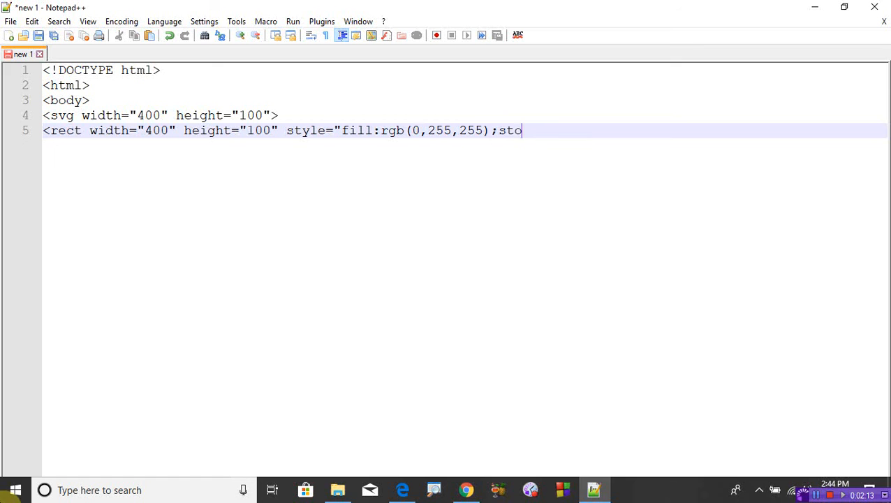
text(ke-width:1)
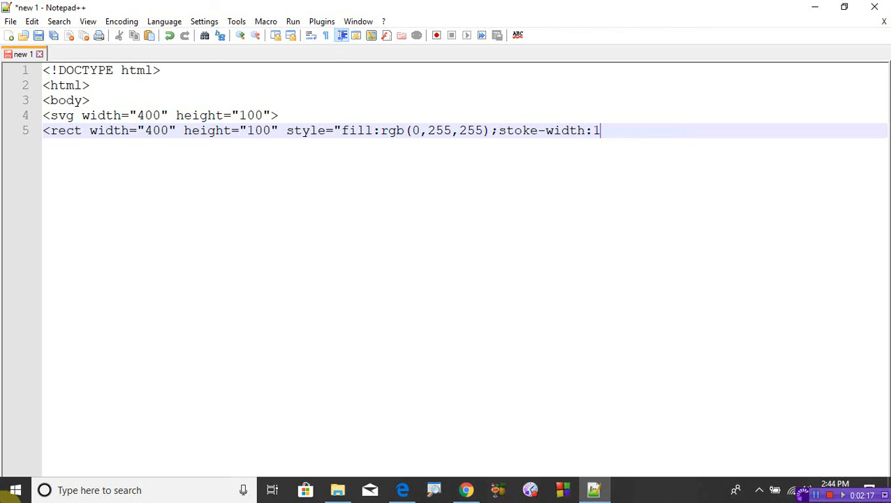
text(0;)
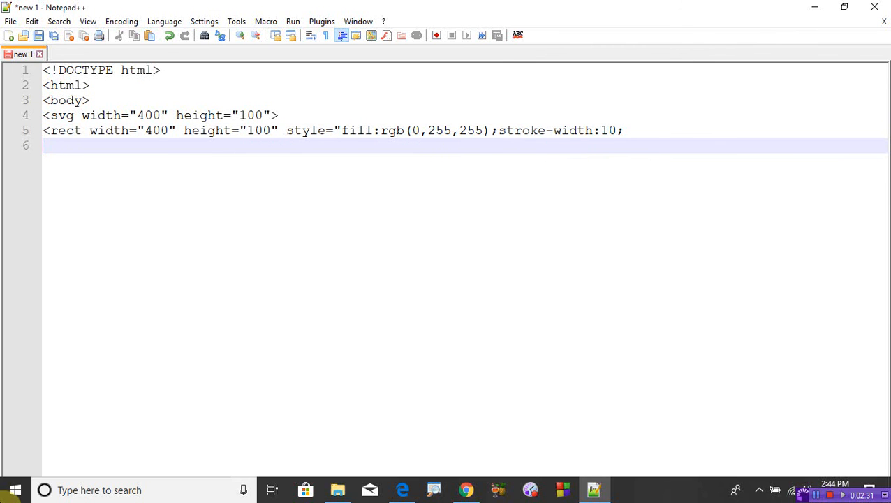
- Add stroke:rgb(0,0,0), close the style quote and end the rect tag with />
text(stroke)
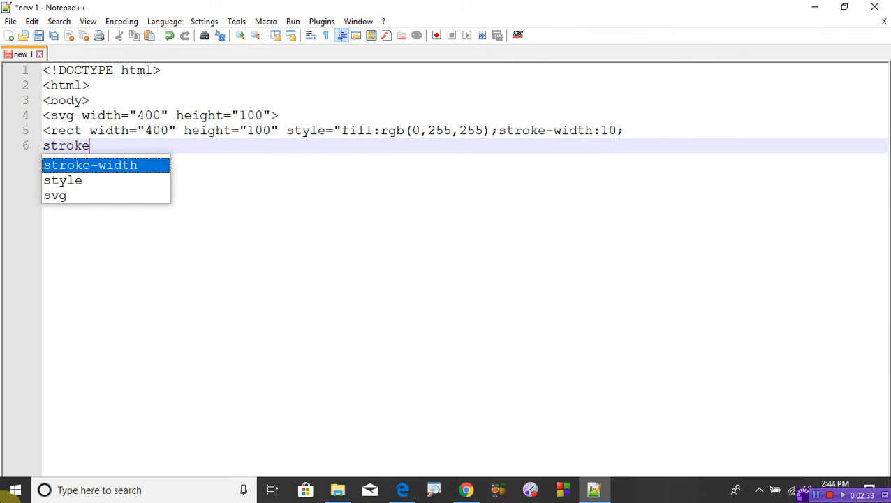
text(:)
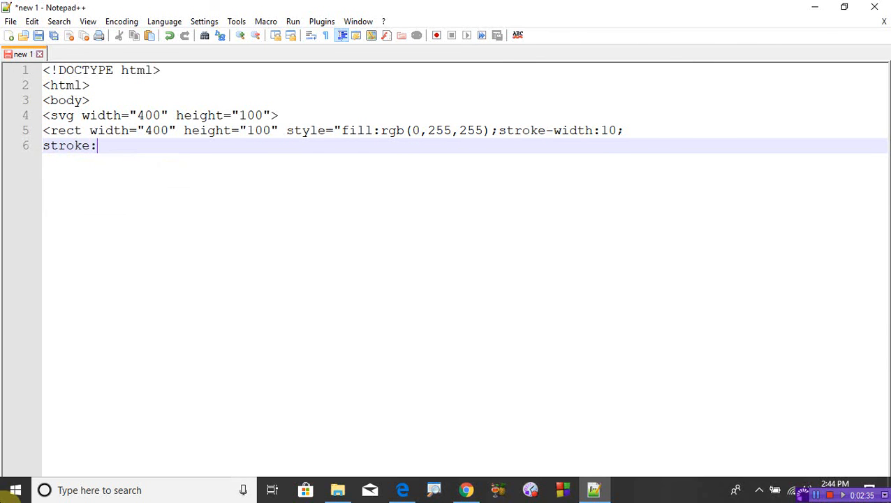
text(rgb)
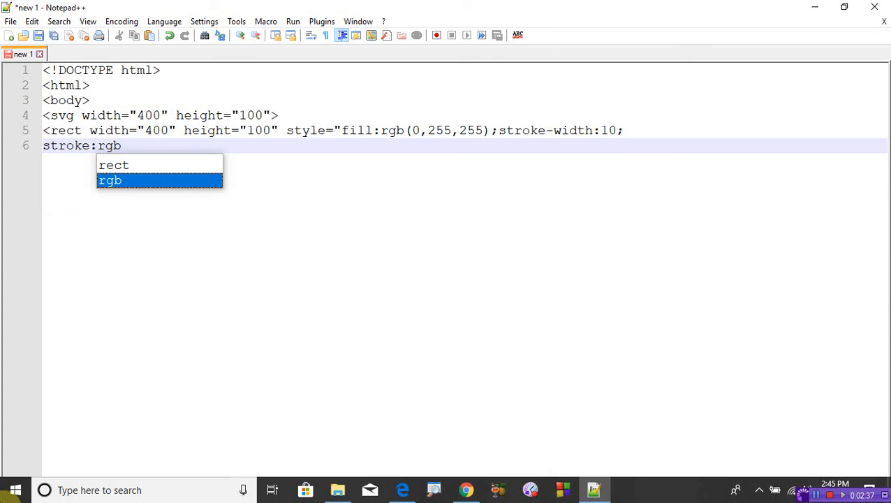
text(()
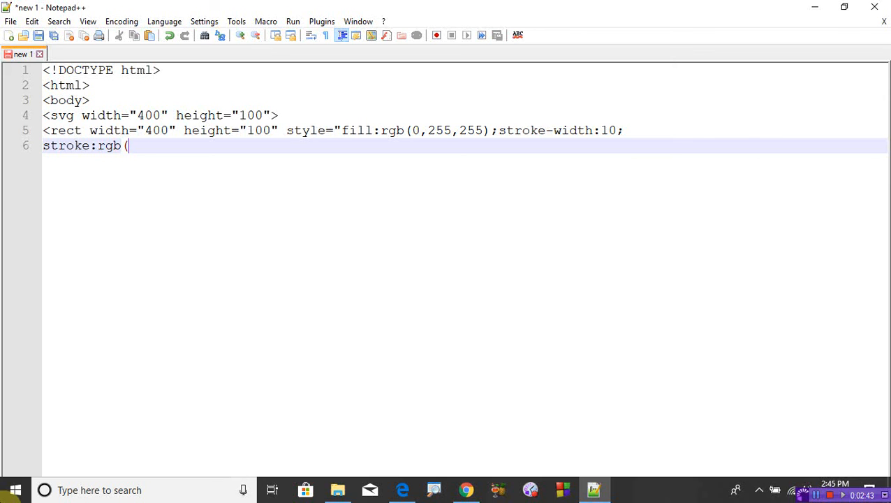
text(0,0,0,)
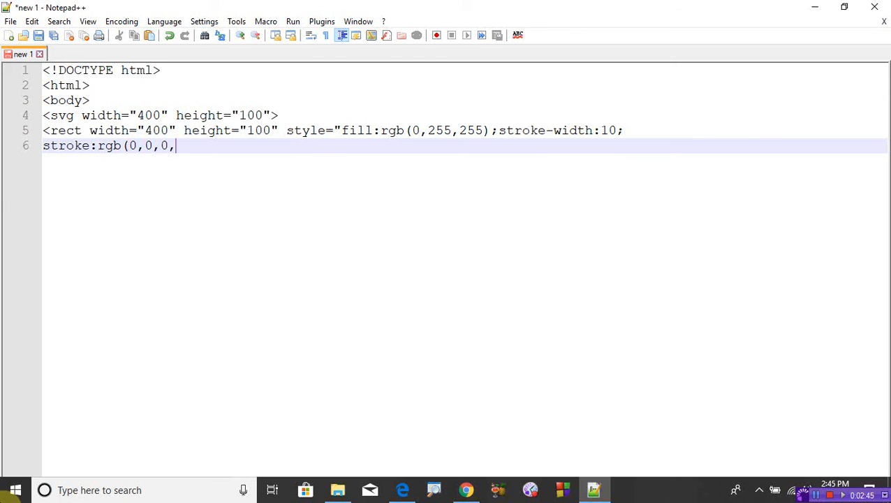
text())
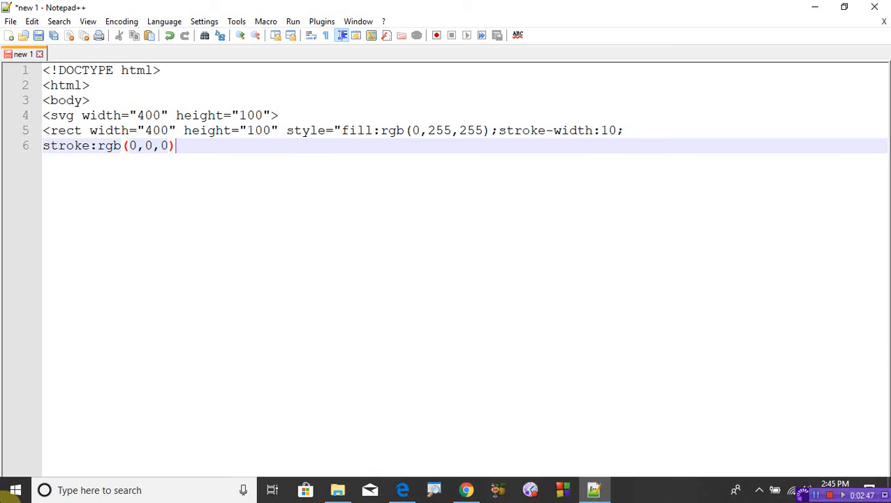
text(")
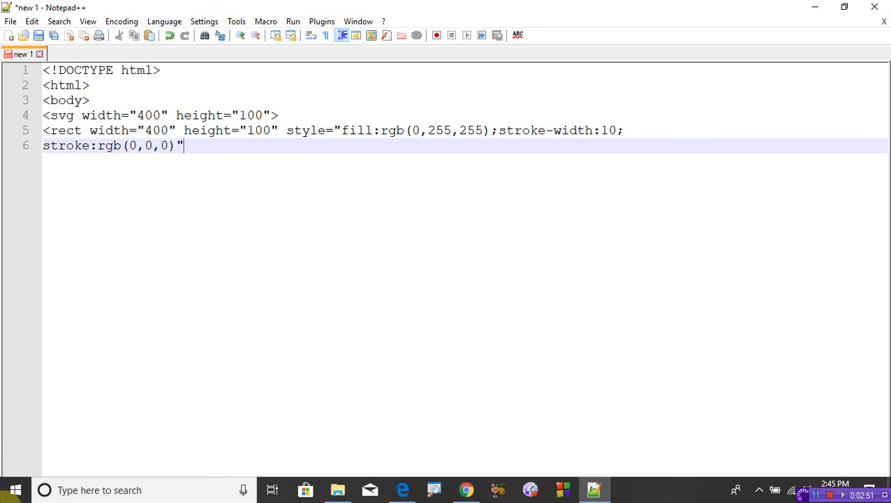
text(/>)
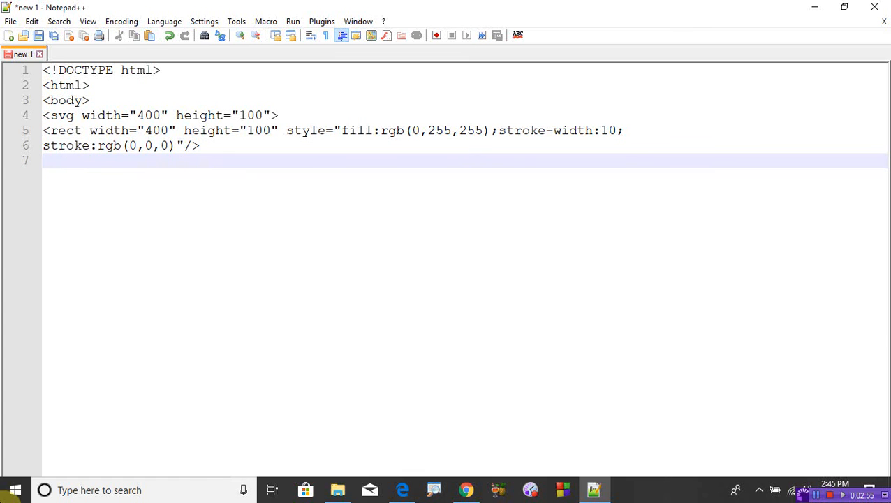
- Write the fallback text "sorry ur browser doesn't support", fixing the doesn't typo
text(sorry)
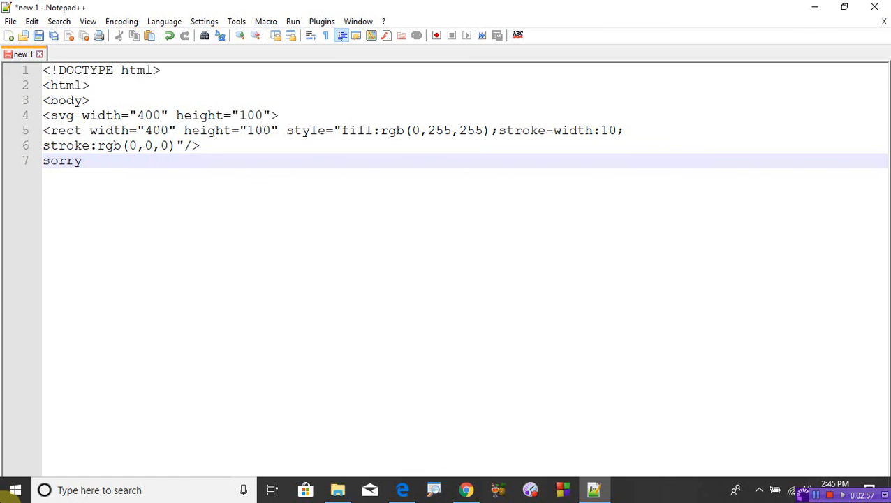
text(ur b)
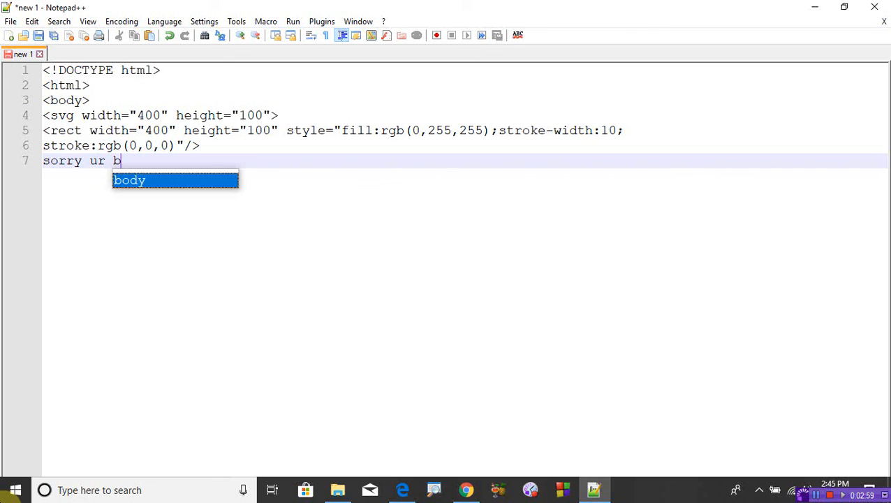
text(rowser)
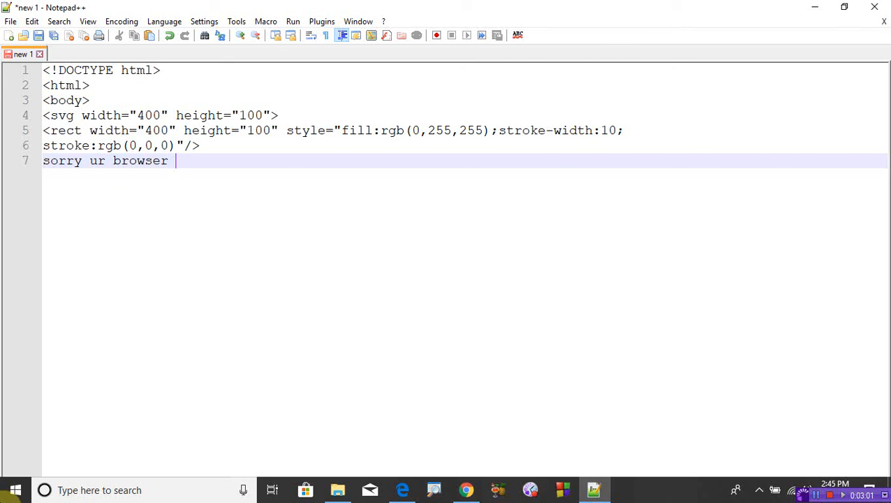
text(do)
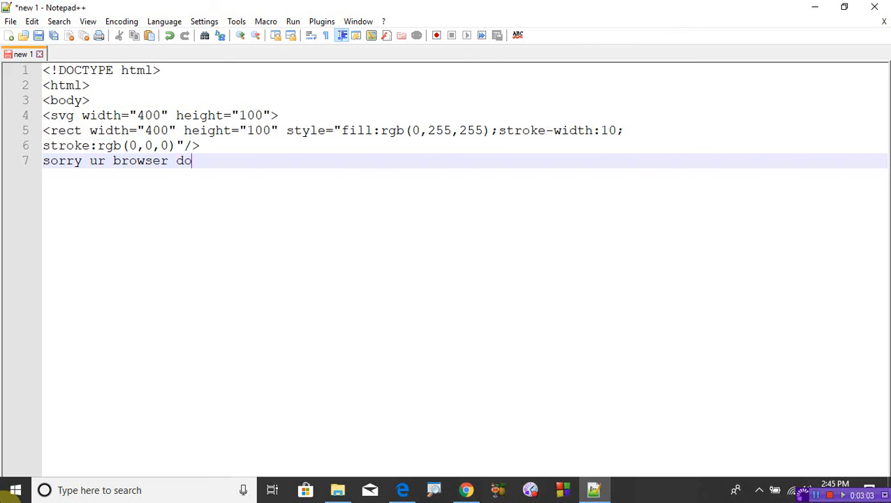
text(es't)
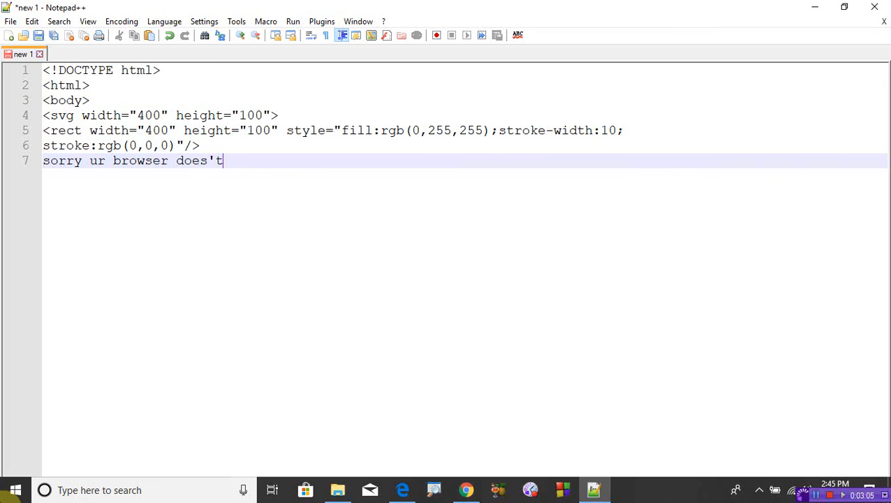
key(BackSpace)
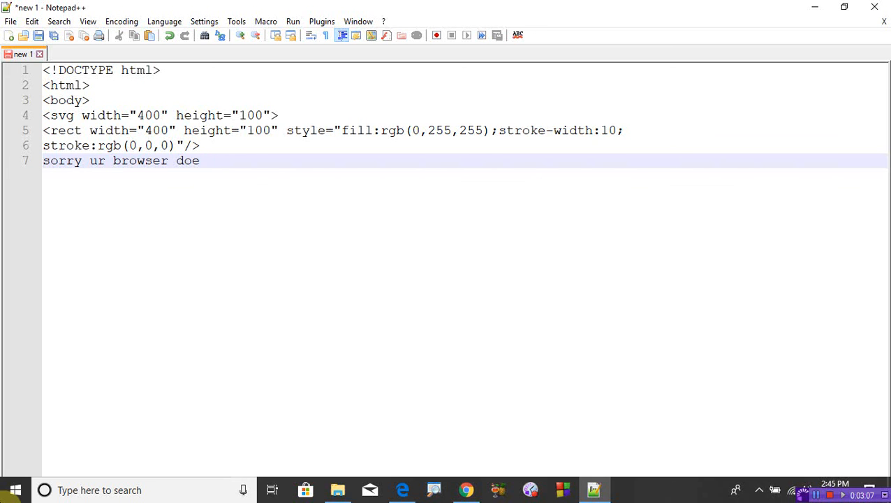
text(sn)
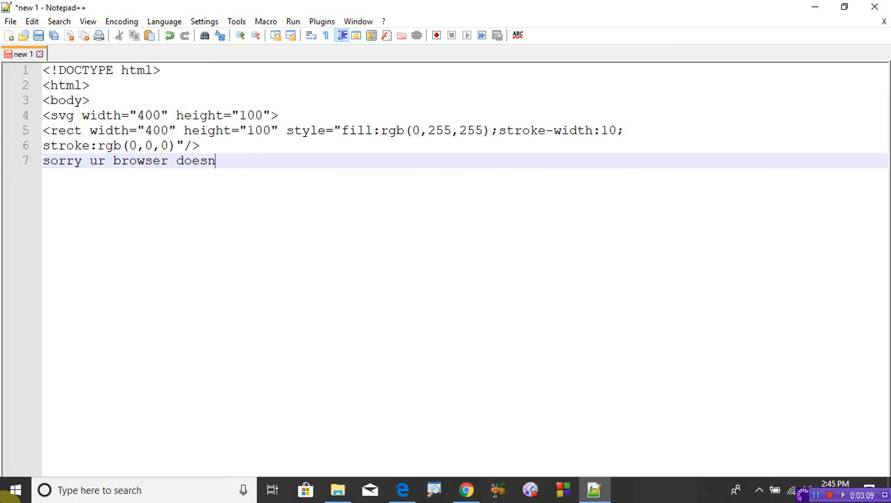
text('t)
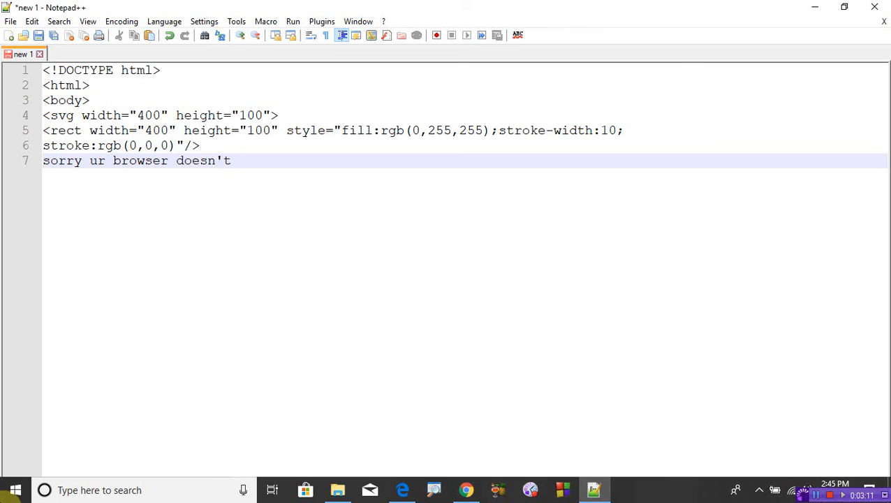
text(supp)
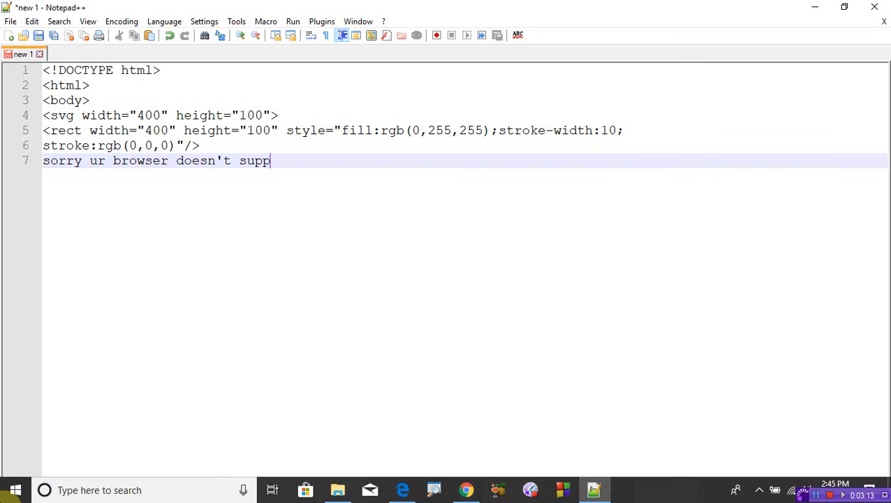
text(ort)
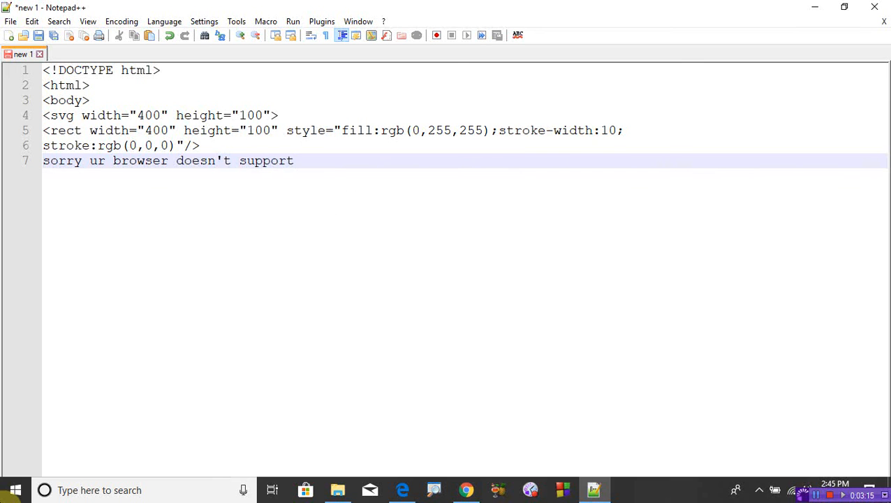
- Close the document with </svg>, </body> and </html> tags
text(</)
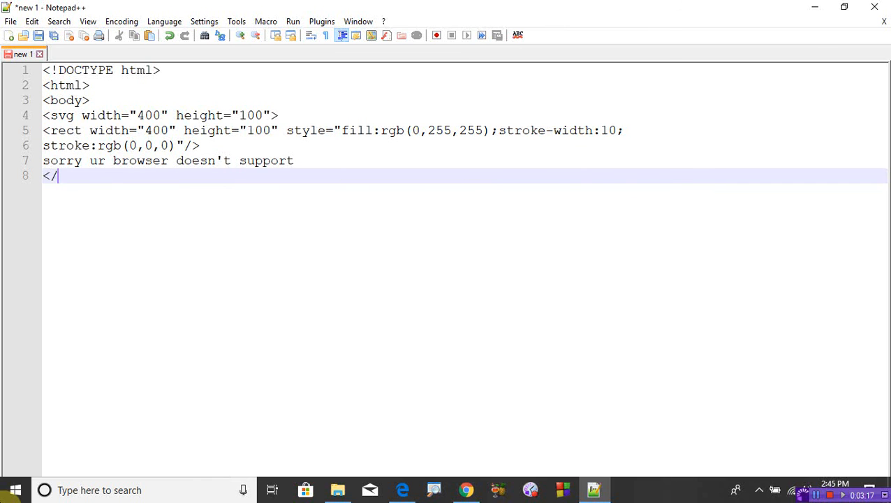
text(svg>)
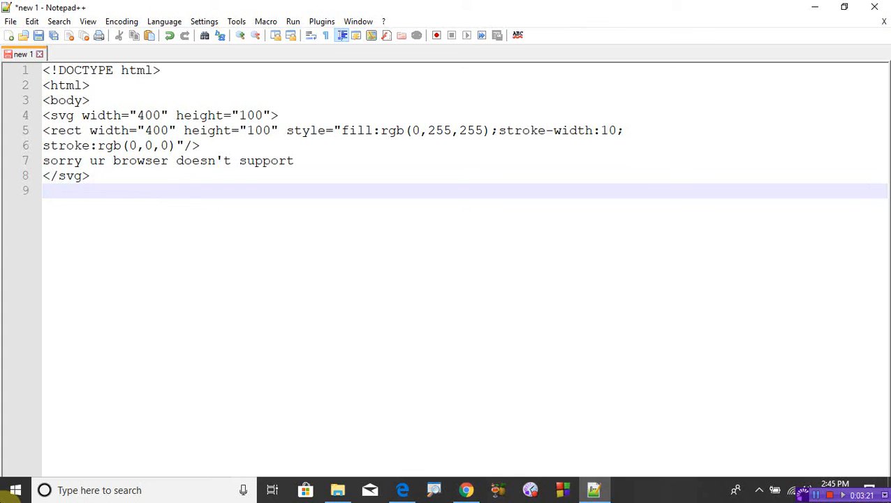
text(</body>)
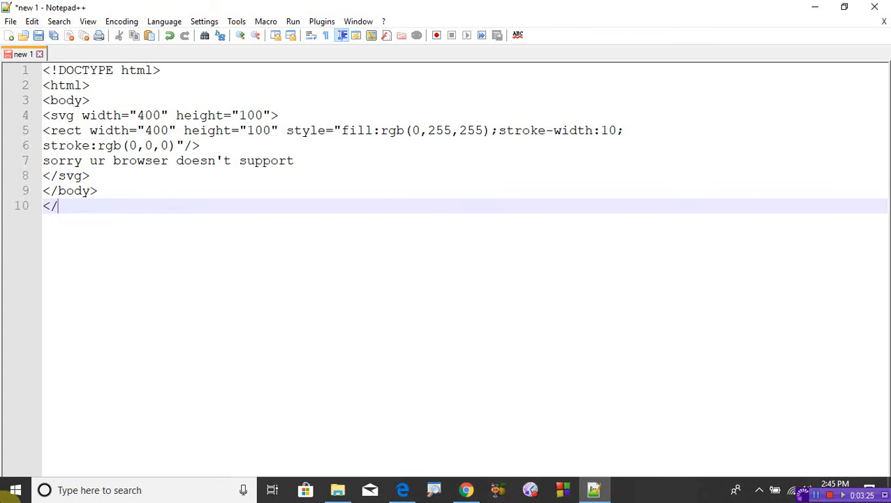
text(html>)
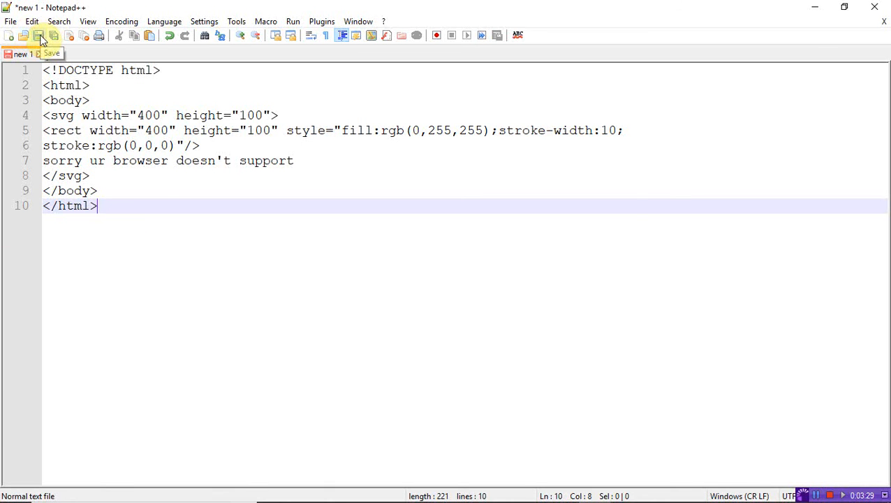
- Save the file as svg rectangle.html and bring up the Run menu's browser launch options
click(40, 37)
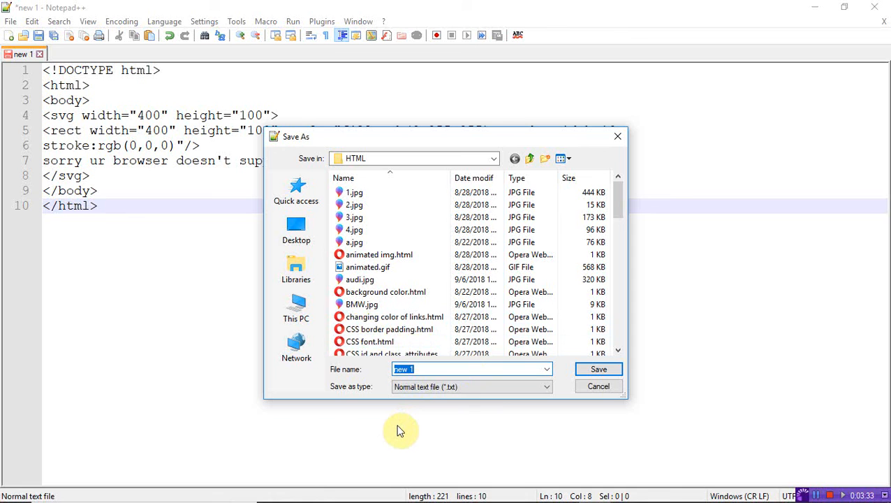
text(svg r)
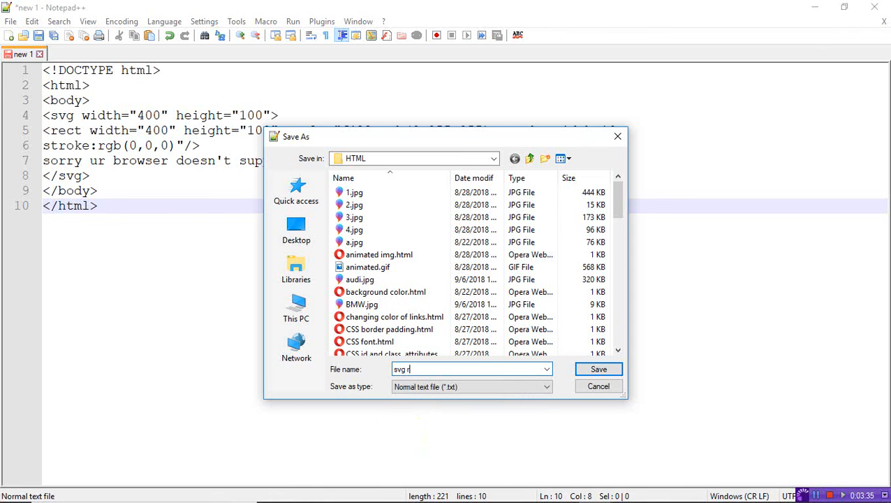
text(ectangle.html)
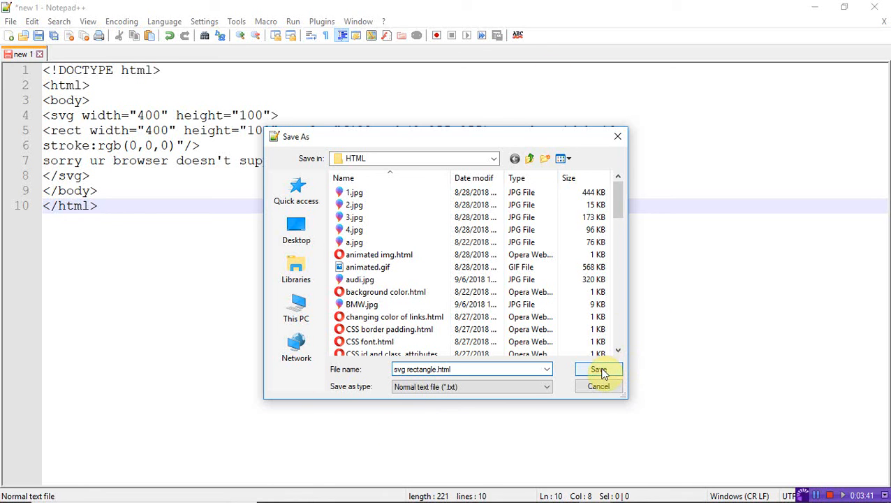
click(598, 368)
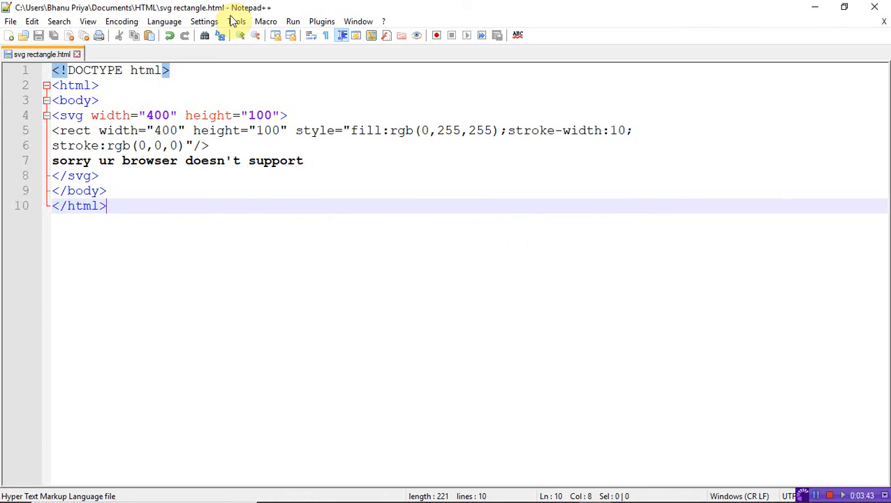
click(294, 21)
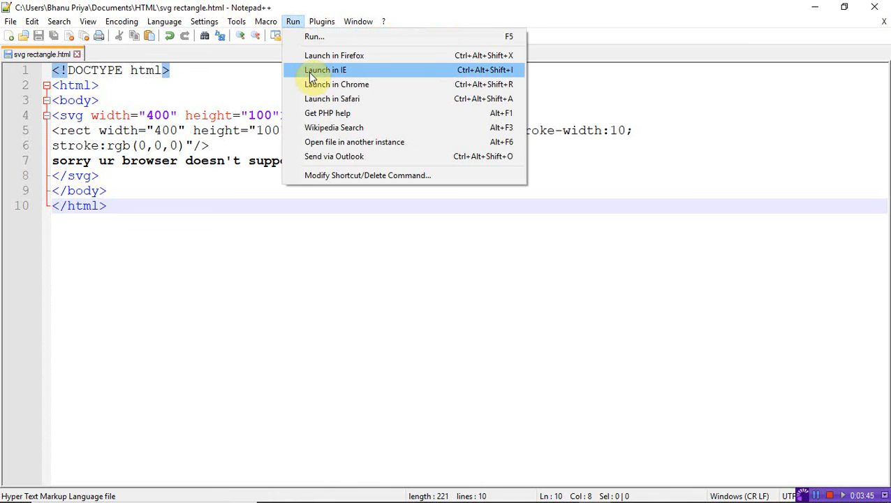